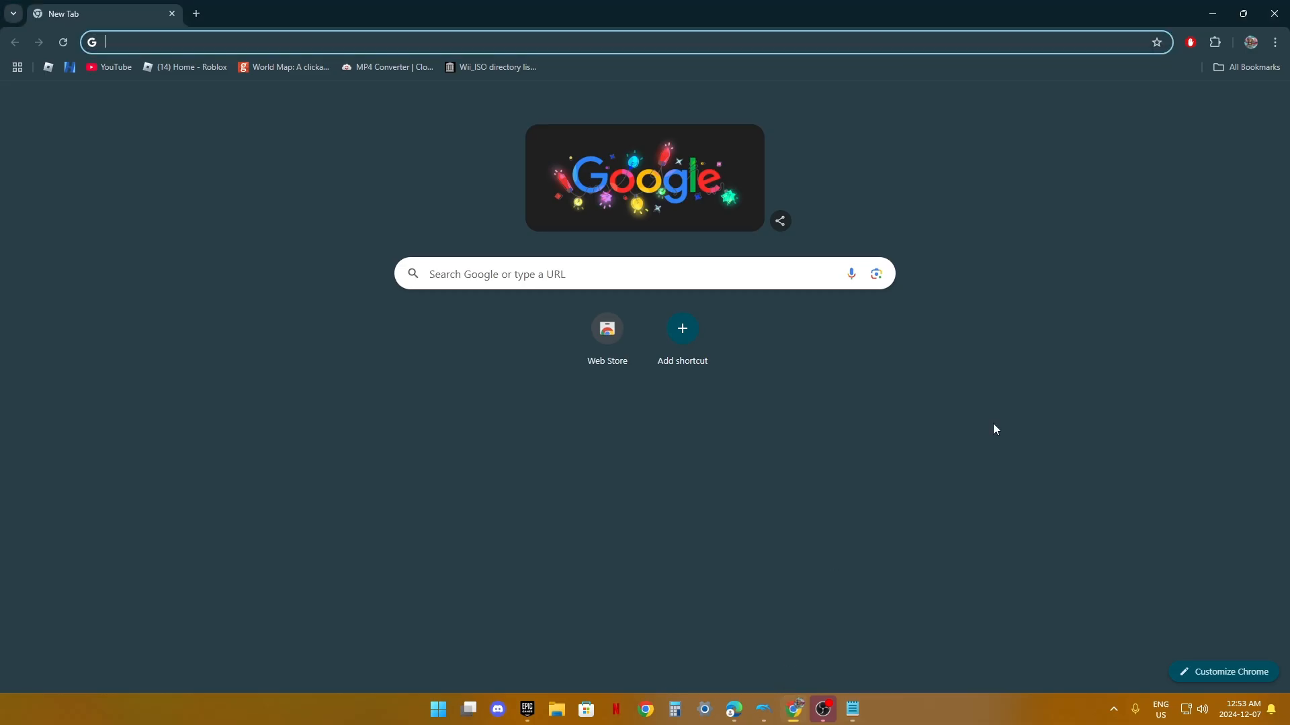
{"action": "mouse_move", "coordinate": [481, 428]}
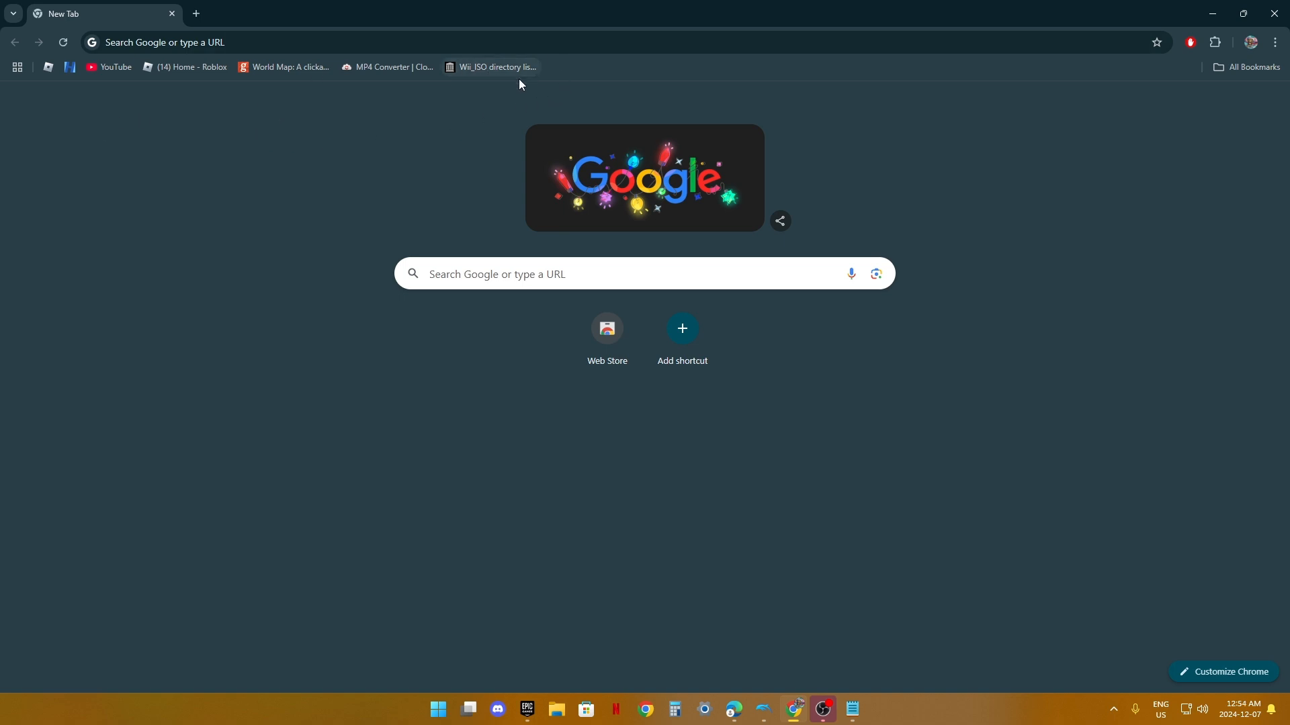
Step: Load the Wii_ISO listing in two tabs and start searching for the Dolphin site
{"action": "left_click", "coordinate": [493, 67]}
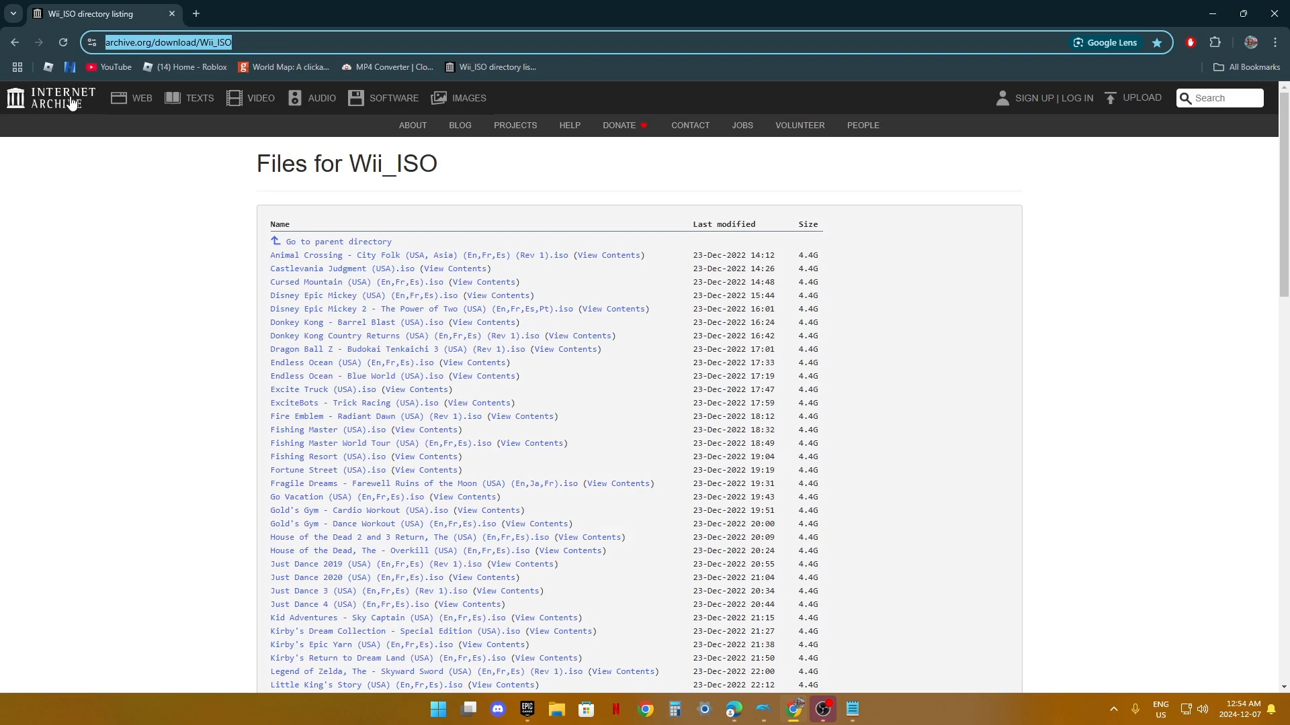
{"action": "left_click", "coordinate": [195, 14]}
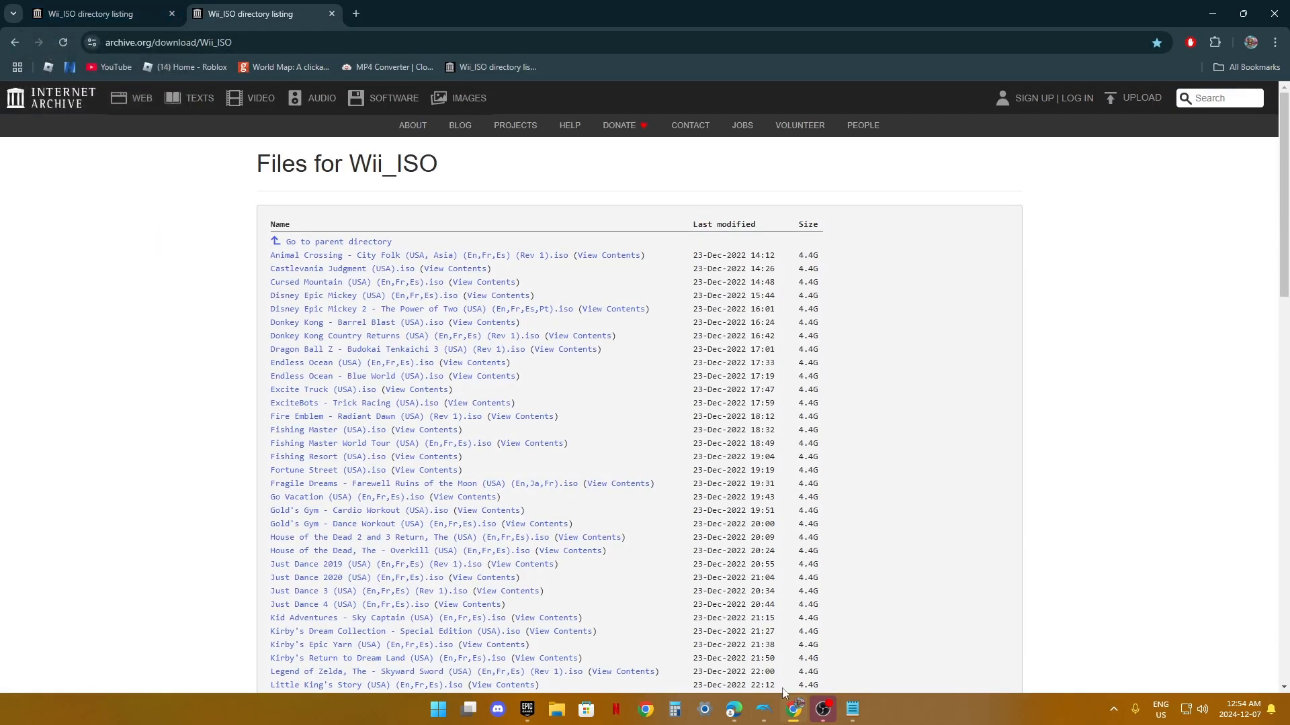
{"action": "type", "text": "dolphin-emu.org"}
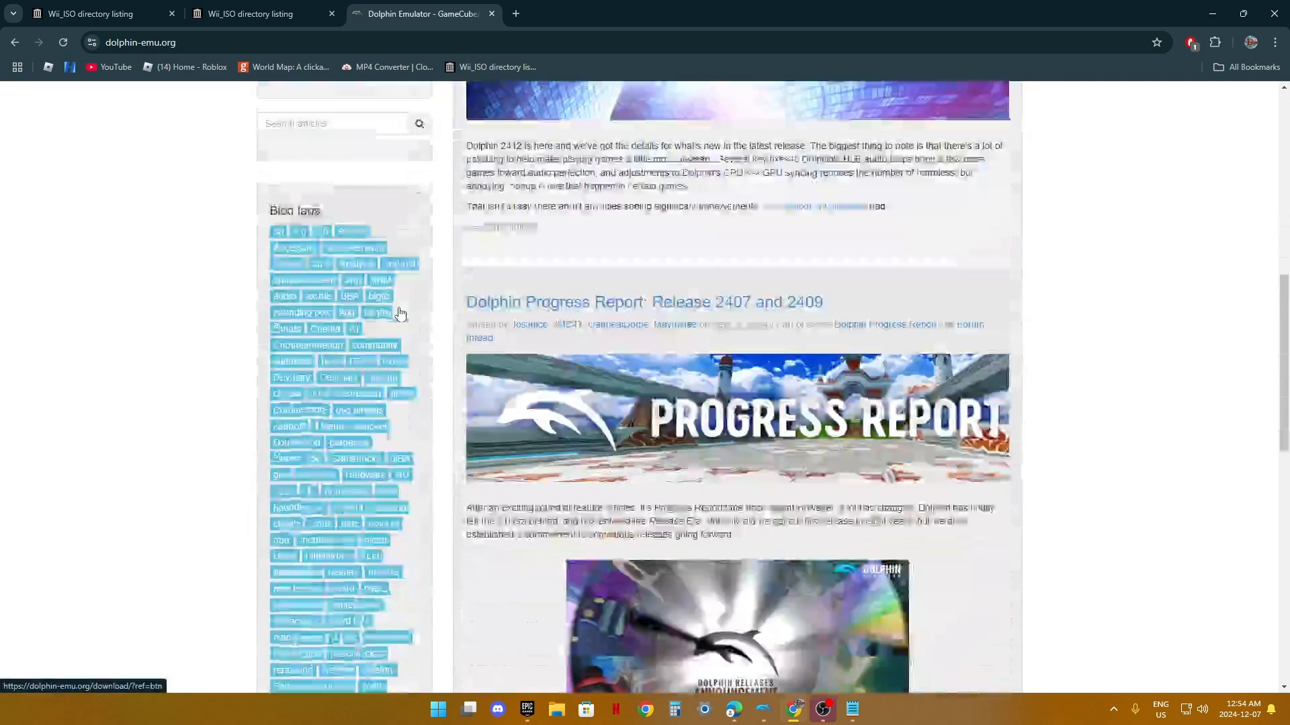
Step: Download Dolphin release 2412 for Windows x64 from the download page
{"action": "scroll", "scroll_direction": "down", "scroll_amount": 3}
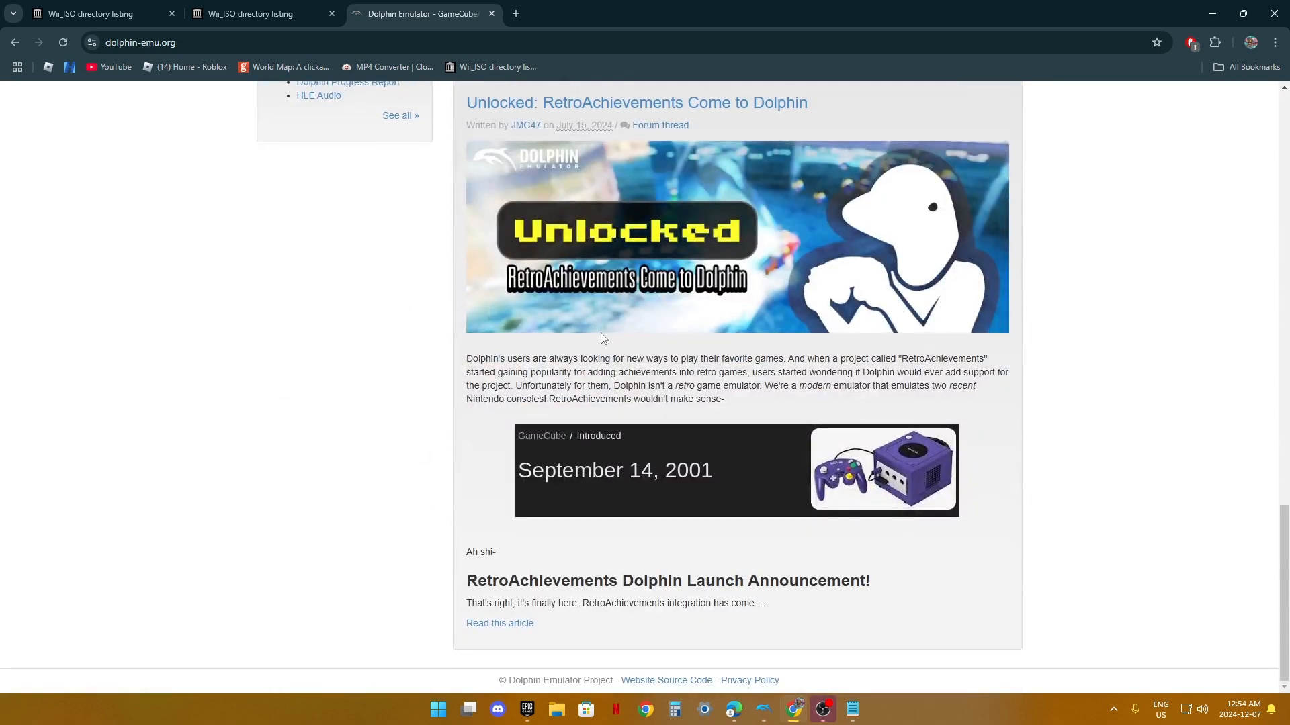
{"action": "scroll", "scroll_direction": "up", "scroll_amount": 3}
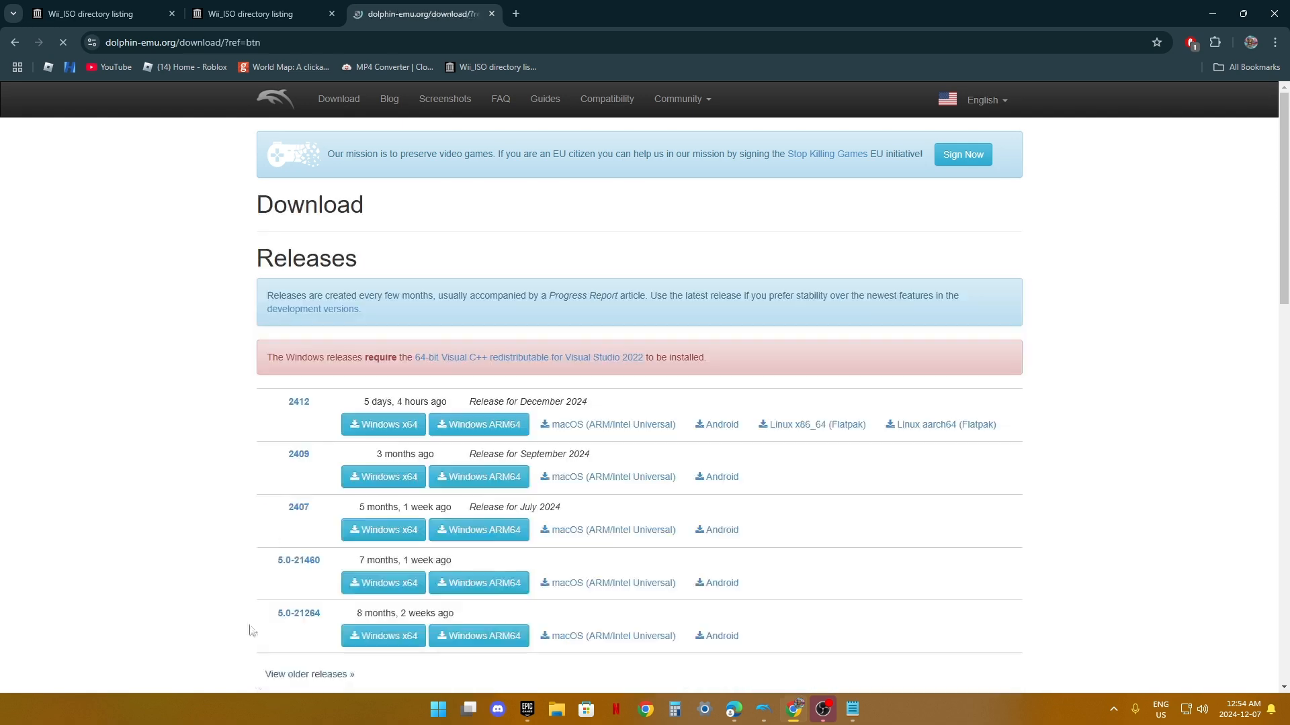
{"action": "scroll", "scroll_direction": "down", "scroll_amount": 3}
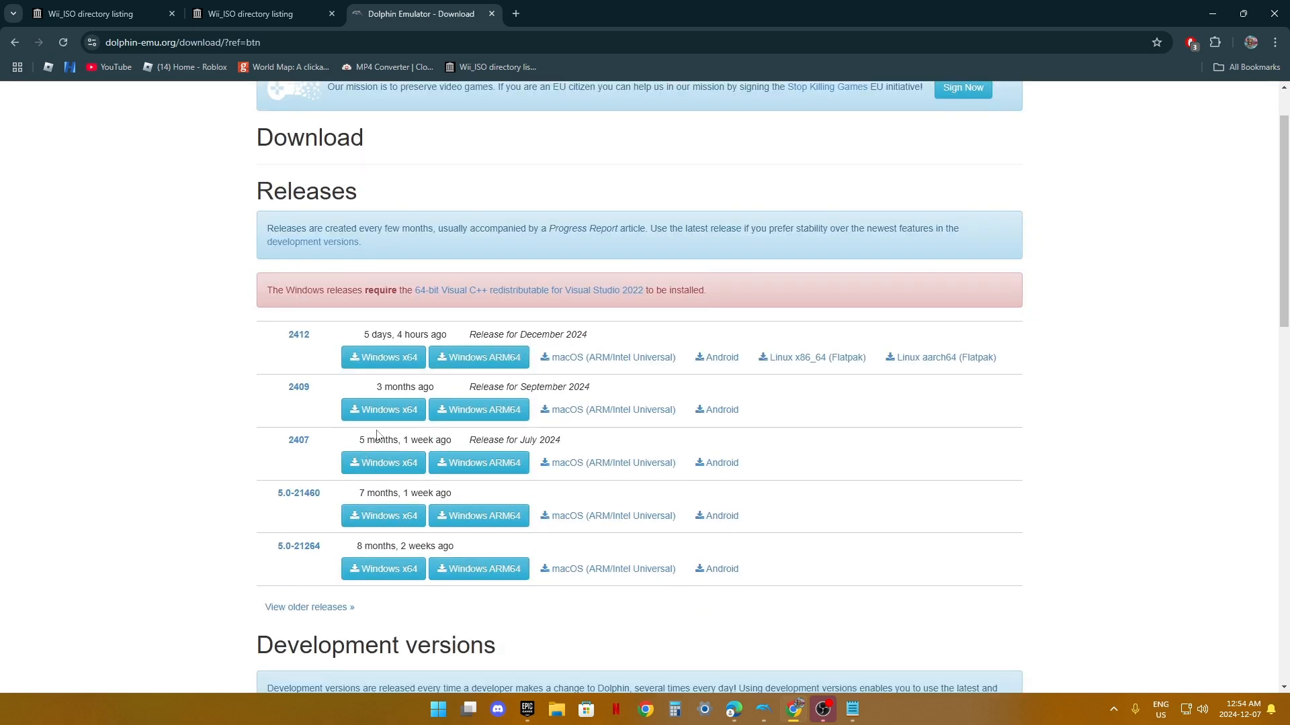
{"action": "mouse_move", "coordinate": [382, 358]}
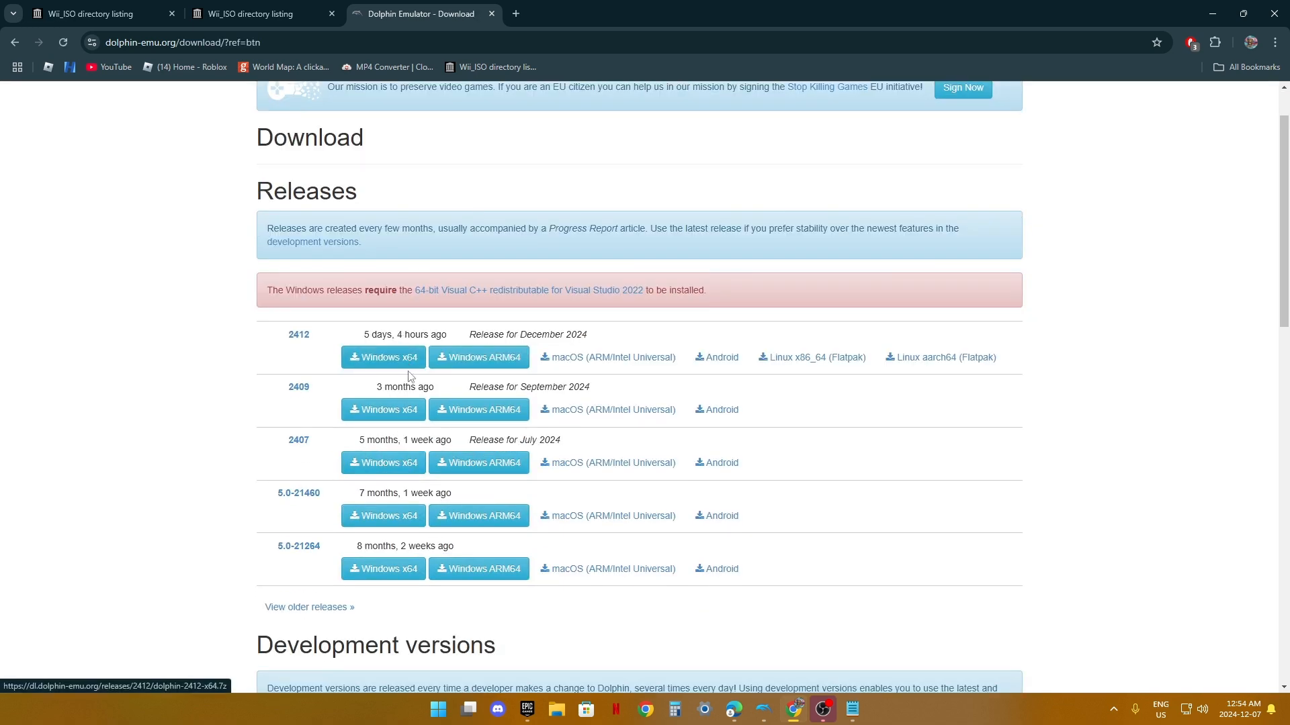
{"action": "scroll", "scroll_direction": "down", "scroll_amount": 3}
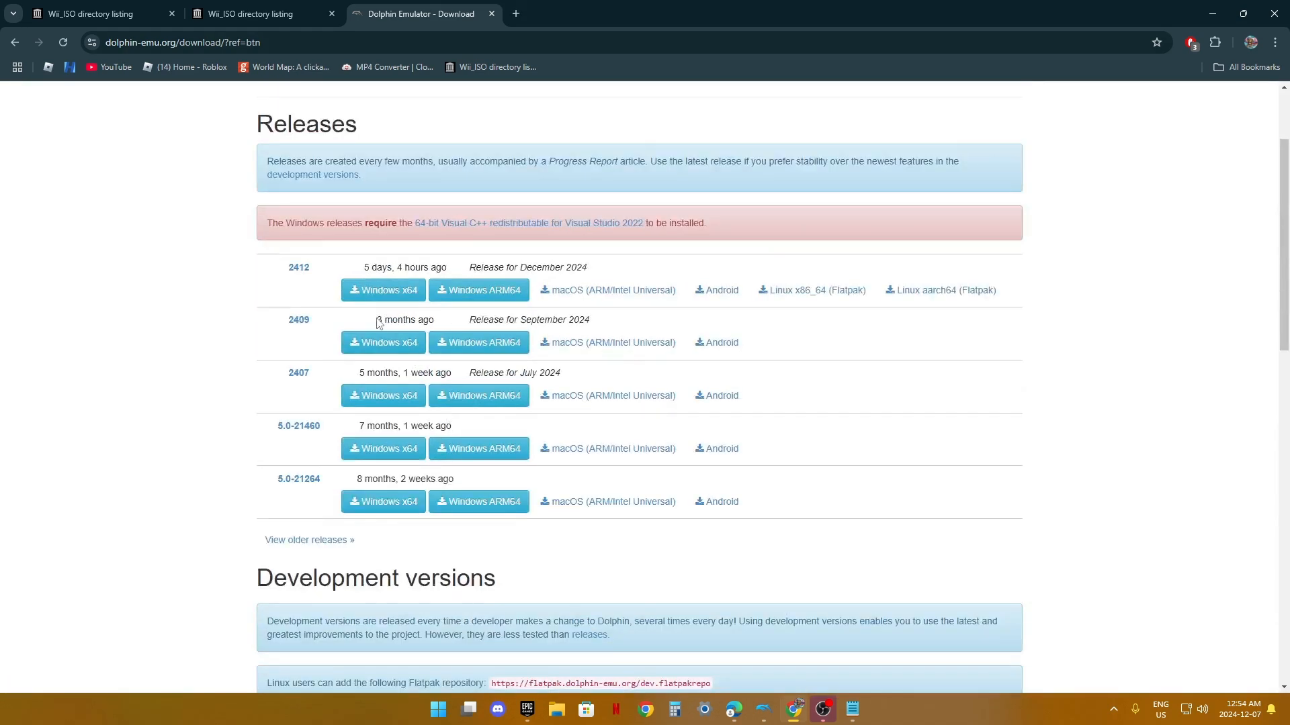
{"action": "mouse_move", "coordinate": [451, 296]}
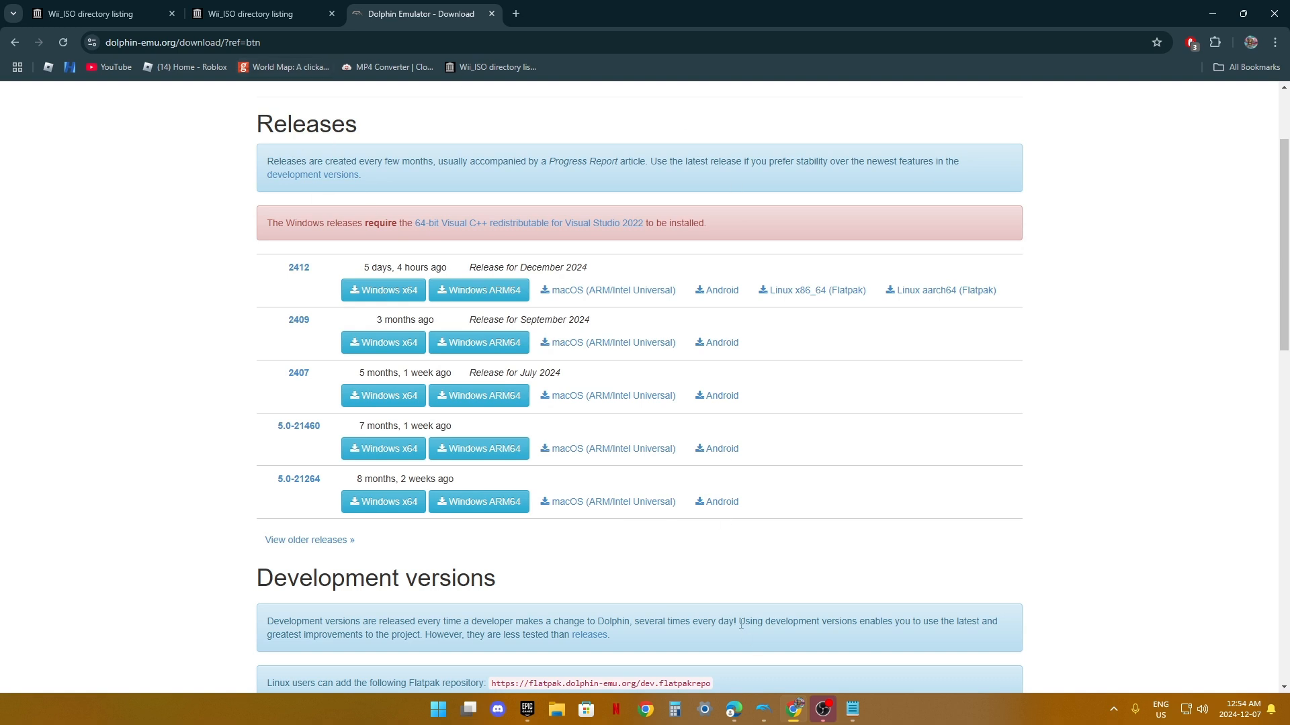
{"action": "mouse_move", "coordinate": [415, 323]}
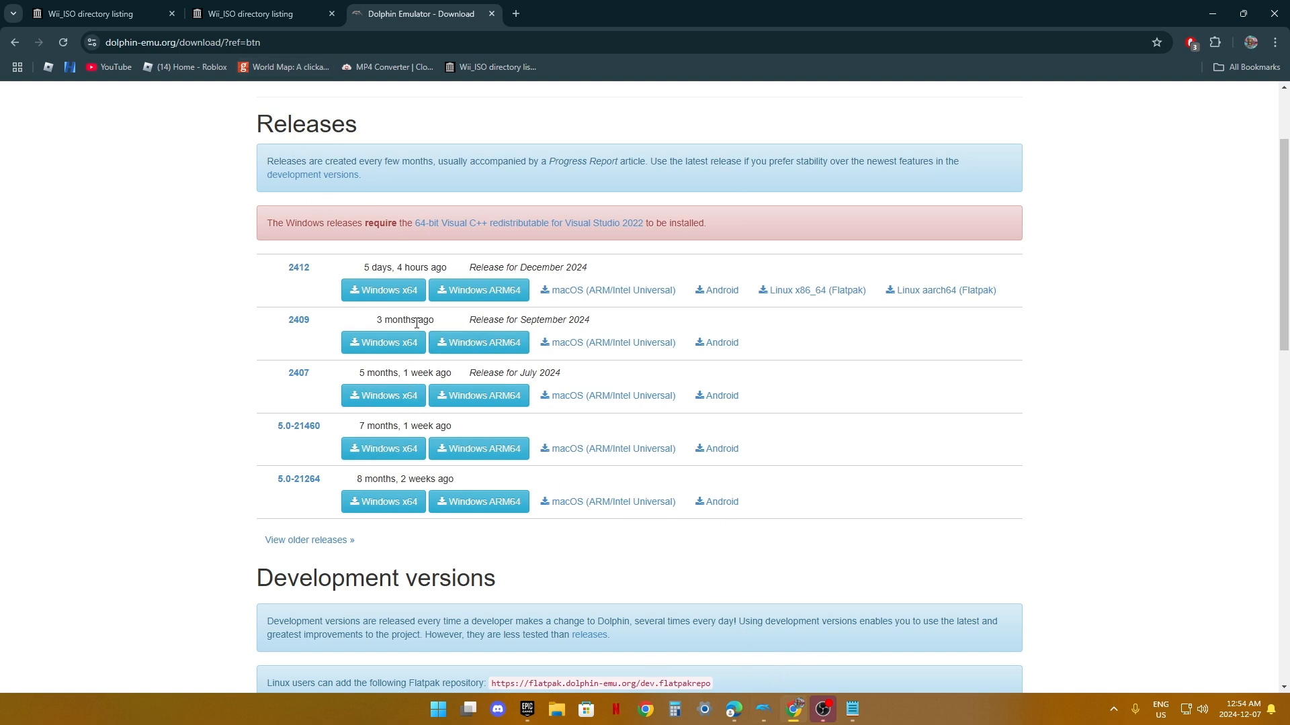
{"action": "left_click", "coordinate": [381, 290]}
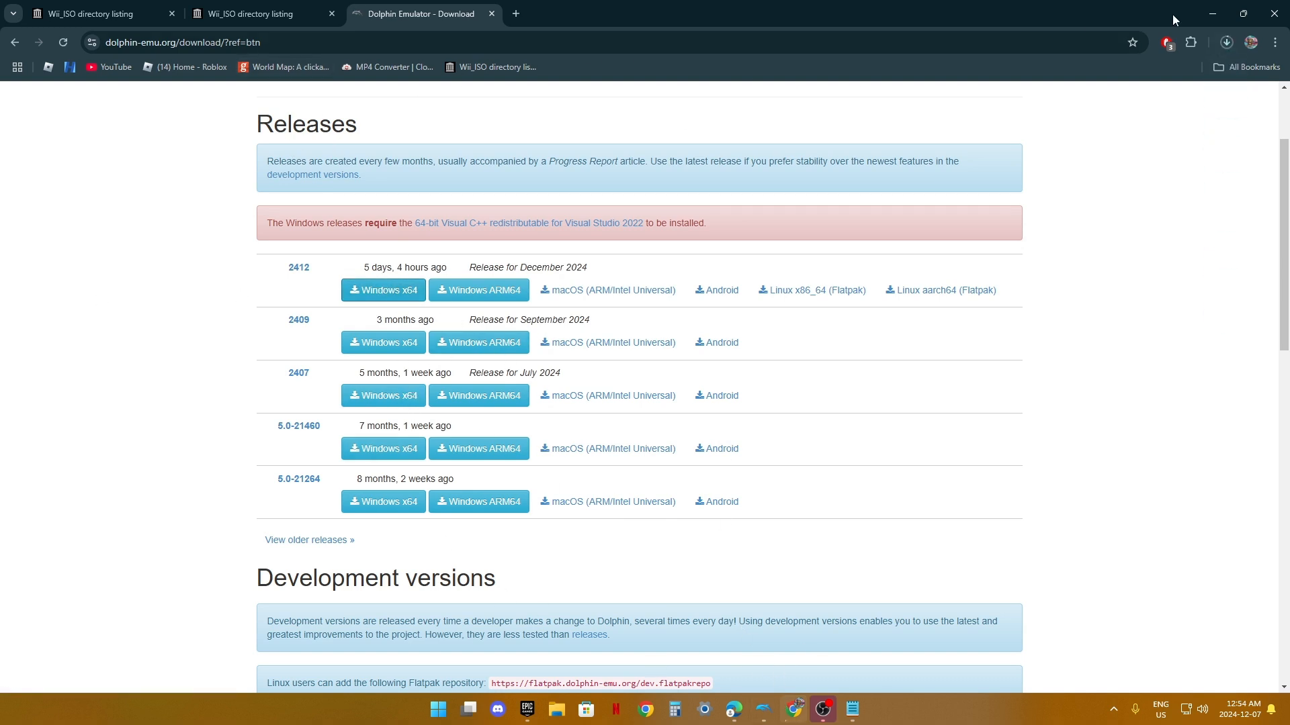
Step: Extract the Dolphin 2412 x64 .7z into Downloads and enter the Dolphin-x64 folder
{"action": "left_click", "coordinate": [1225, 42]}
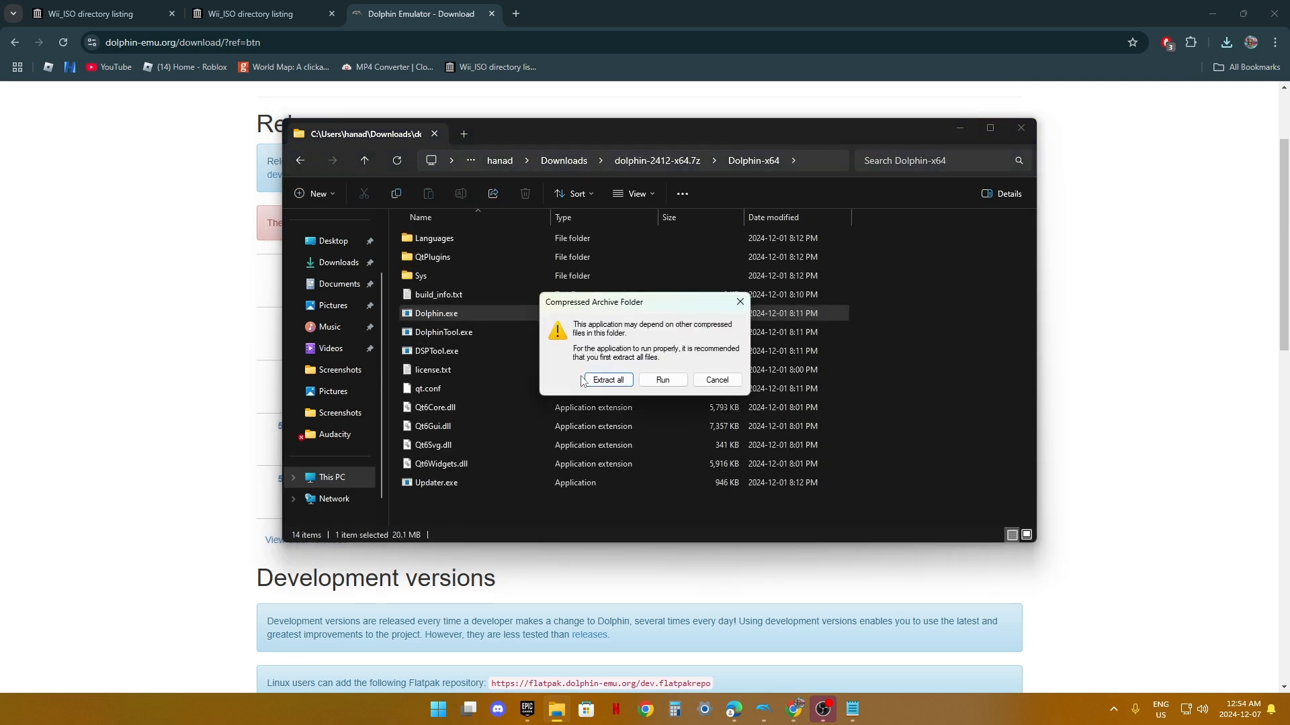
{"action": "left_click", "coordinate": [607, 379]}
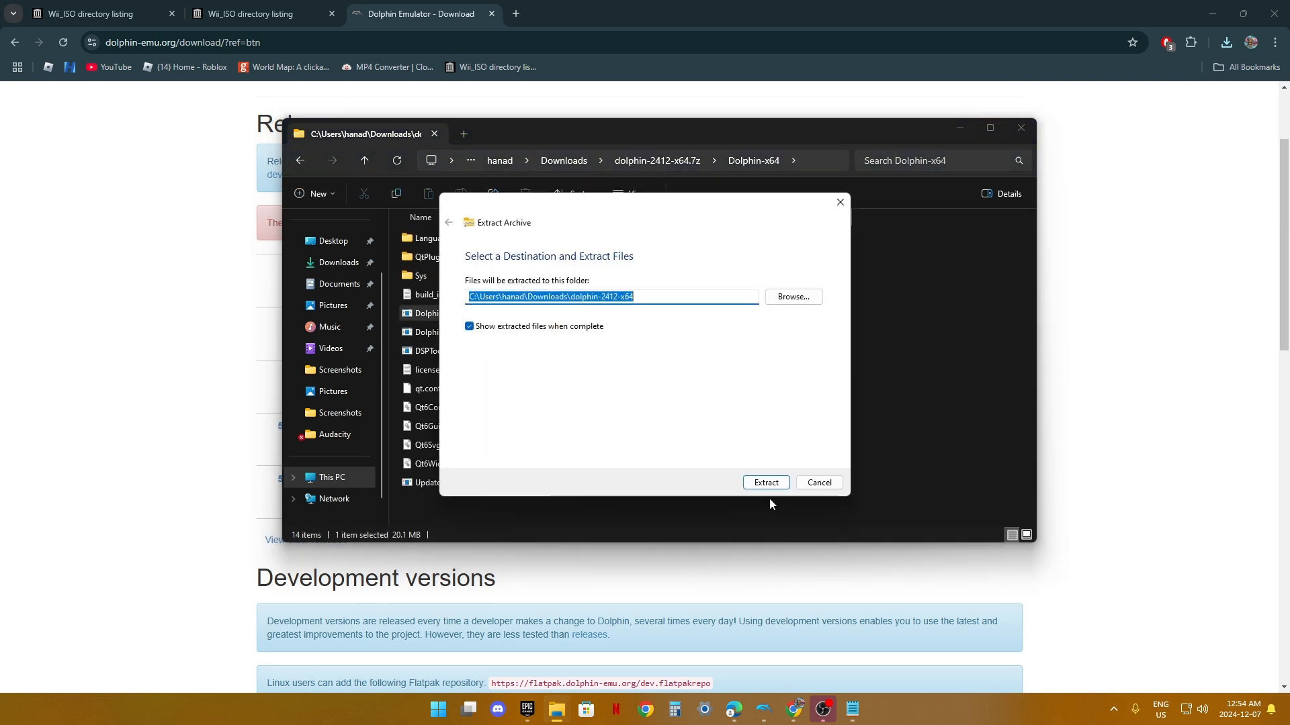
{"action": "left_click", "coordinate": [764, 483]}
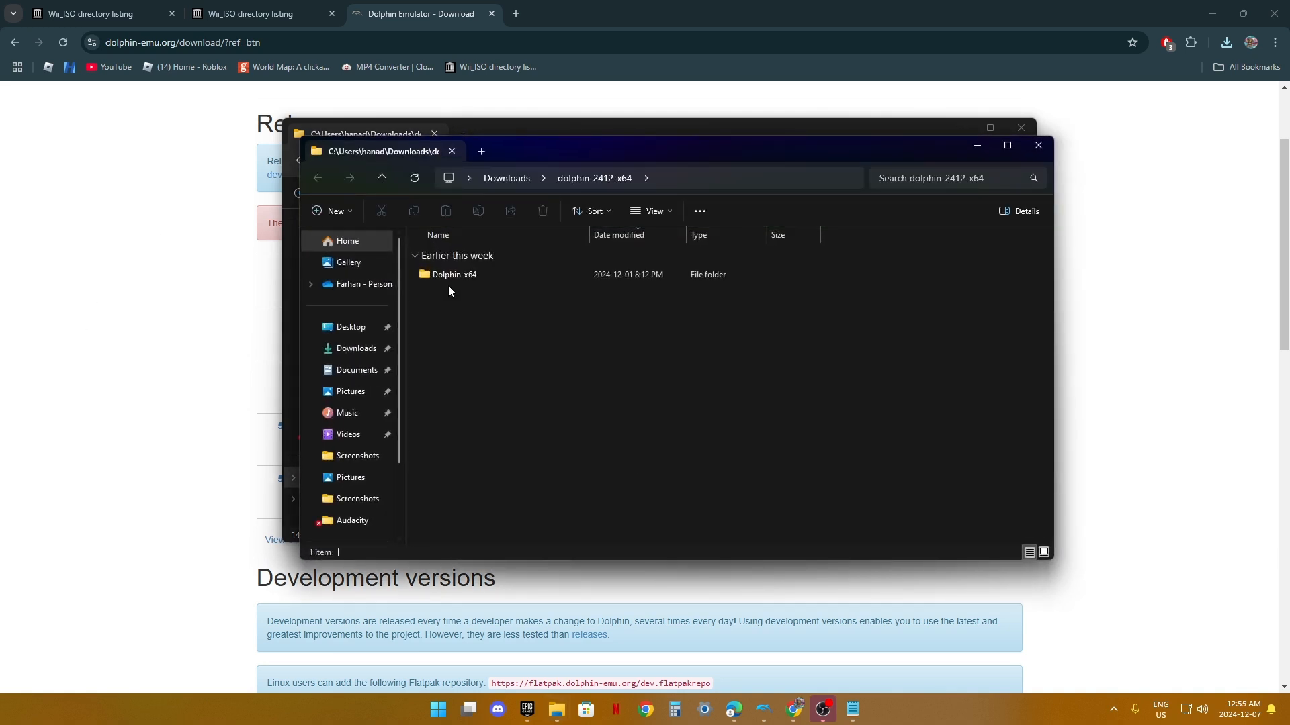
{"action": "double_click", "coordinate": [453, 274]}
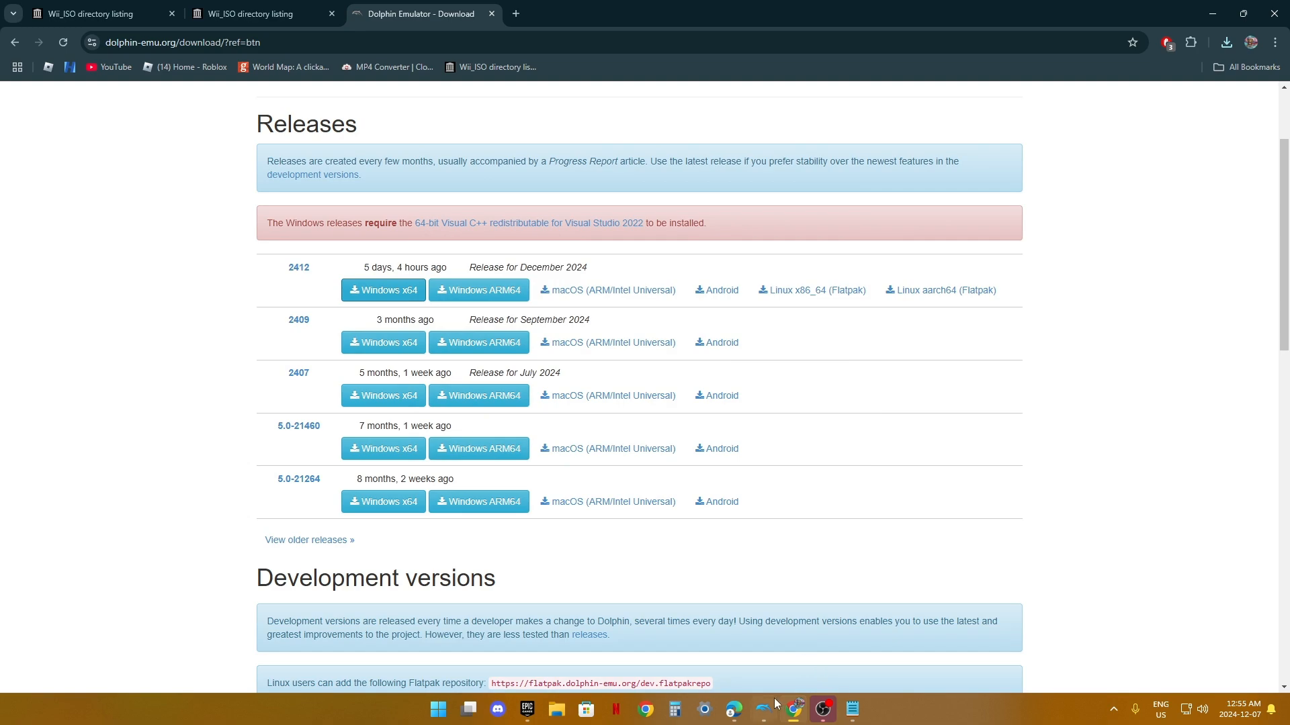
Step: Download 'Super Smash Bros. Brawl (USA) (Rev 2).iso' from the Wii_ISO listing
{"action": "left_click", "coordinate": [256, 14]}
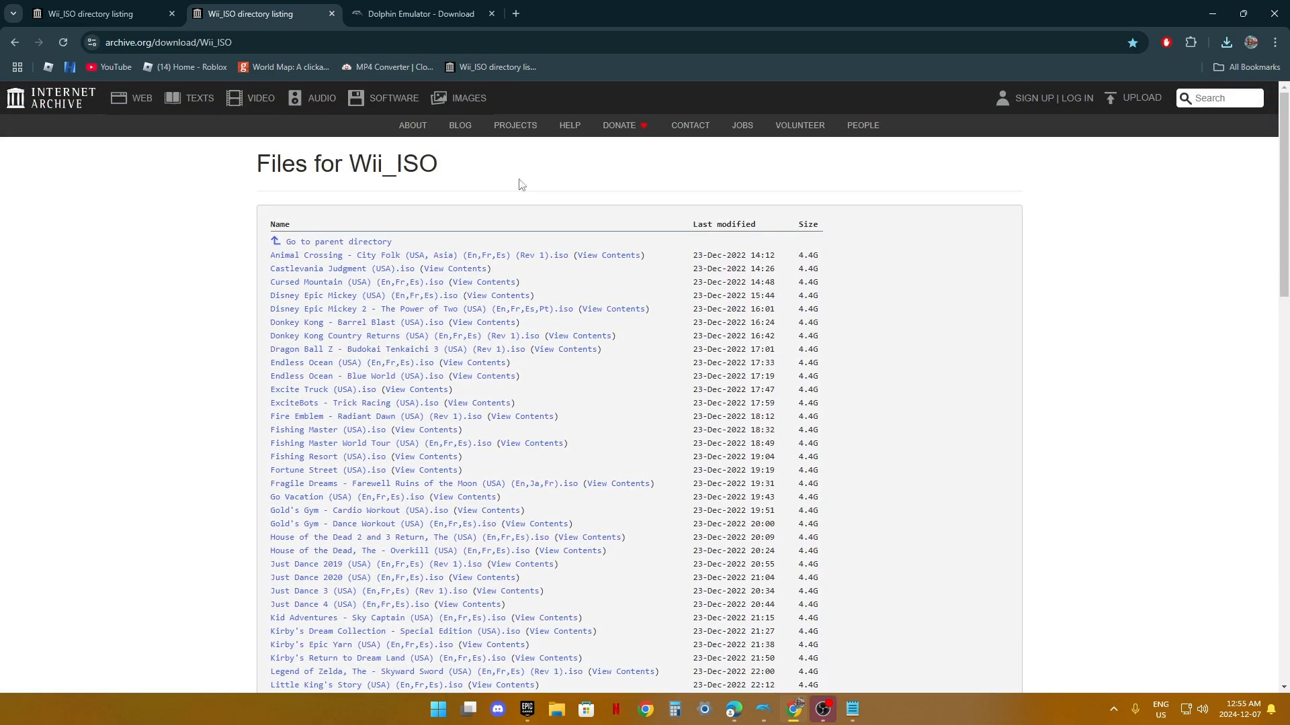
{"action": "scroll", "scroll_direction": "down", "scroll_amount": 3}
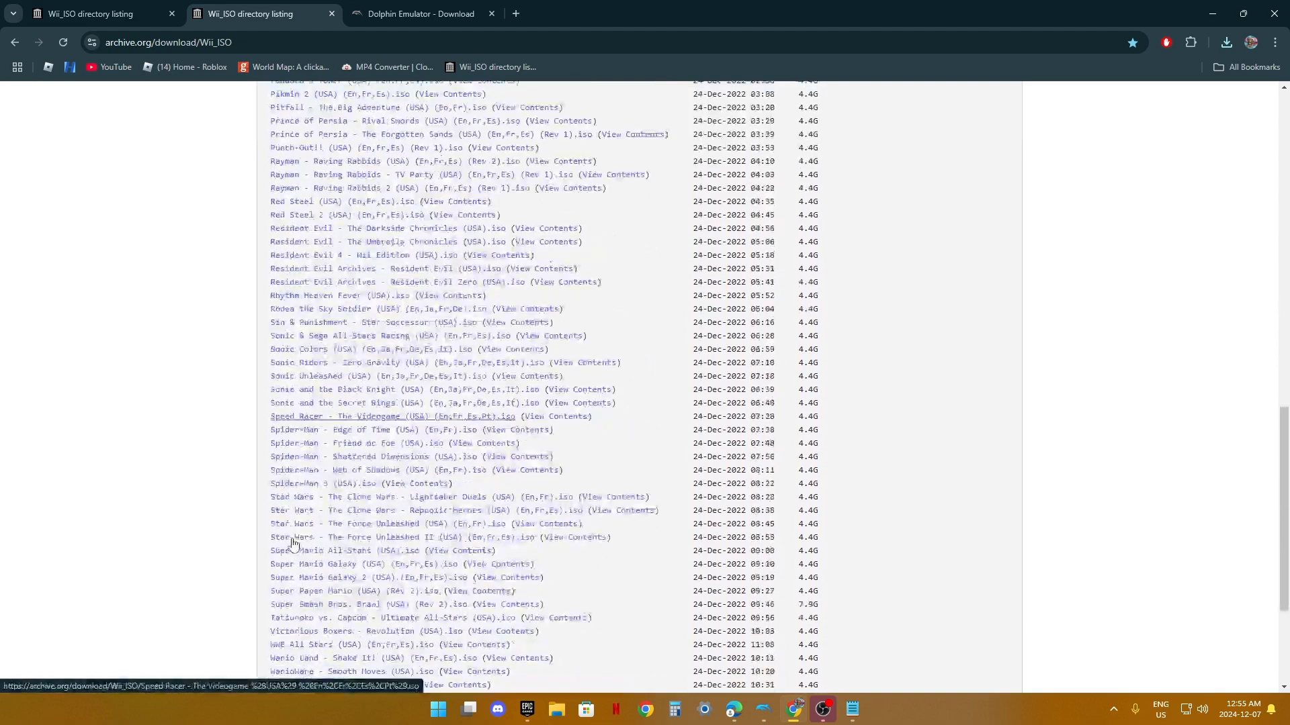
{"action": "scroll", "scroll_direction": "down", "scroll_amount": 3}
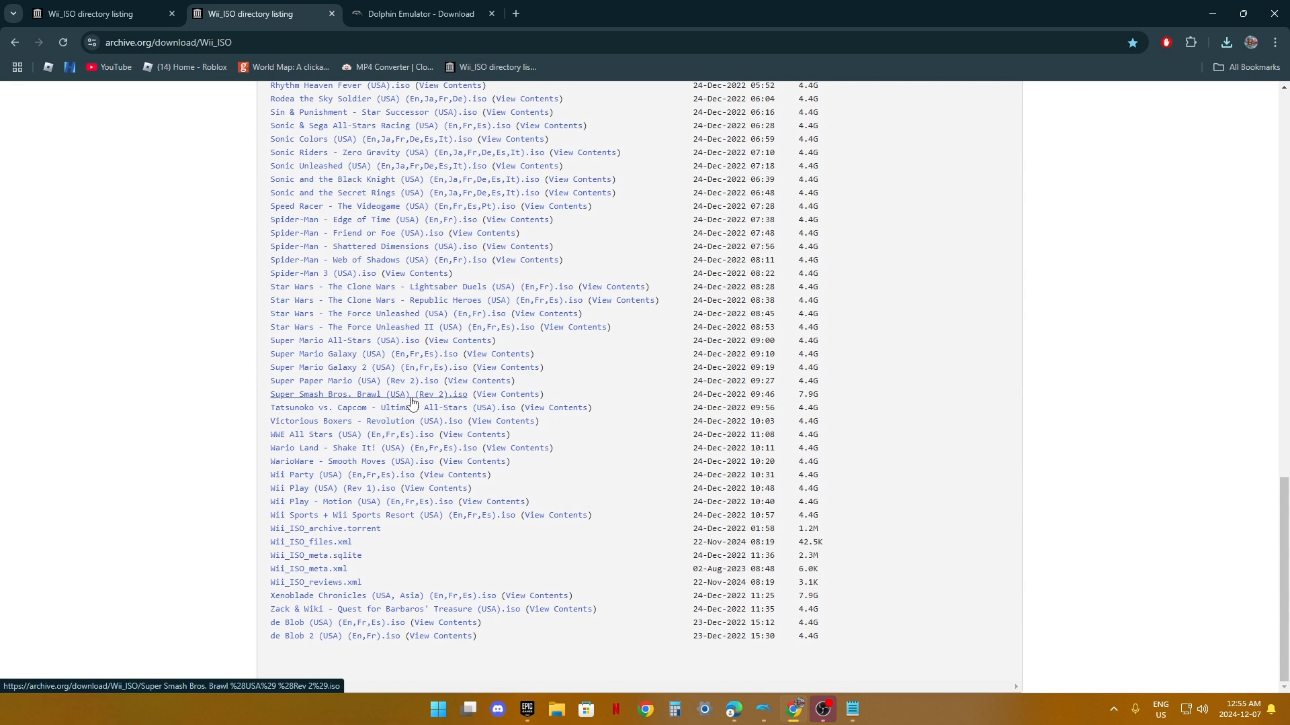
{"action": "left_click", "coordinate": [1225, 42]}
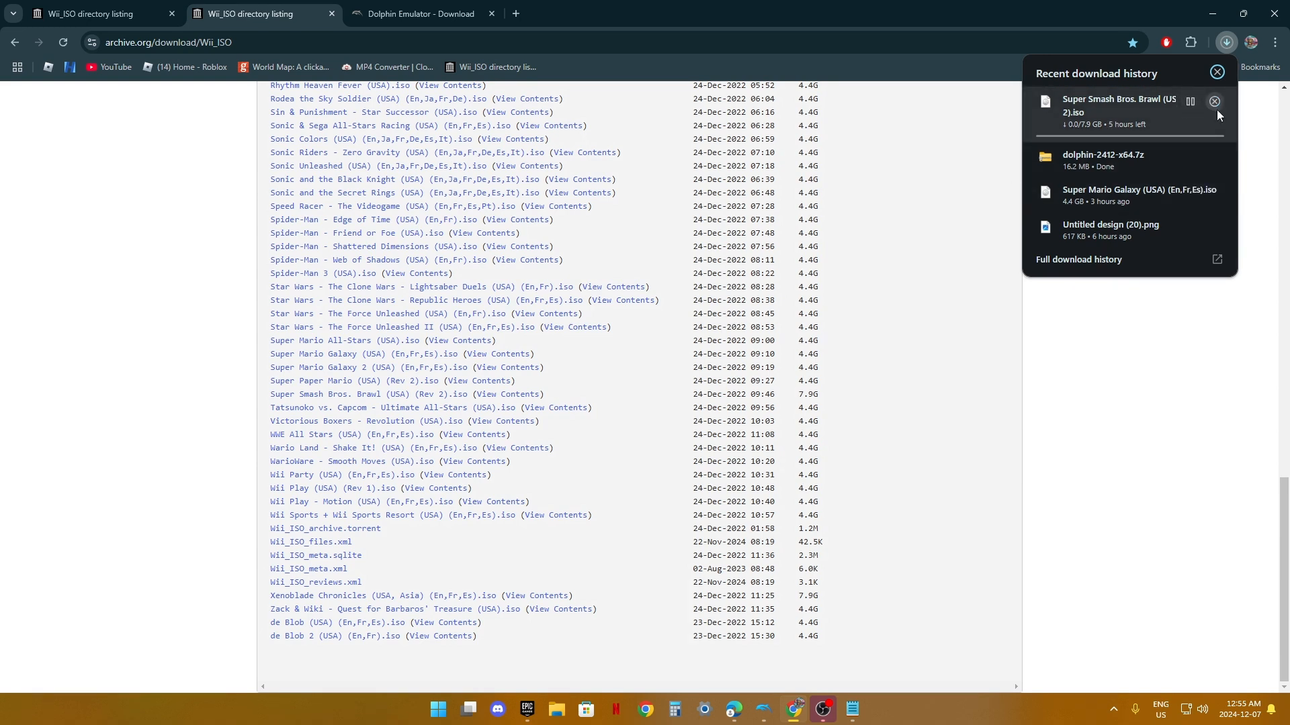
{"action": "left_click", "coordinate": [1214, 100]}
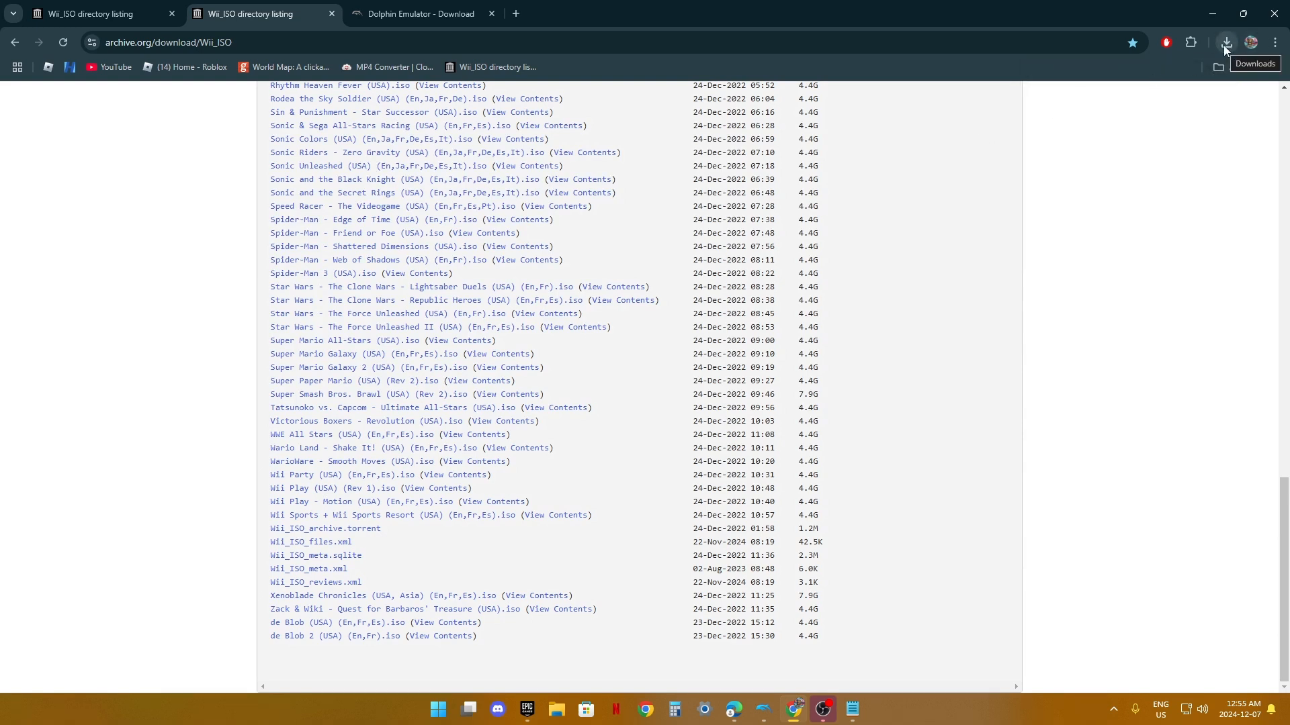
Step: Bring Dolphin forward and browse Downloads for a game file to open
{"action": "left_click", "coordinate": [1225, 41]}
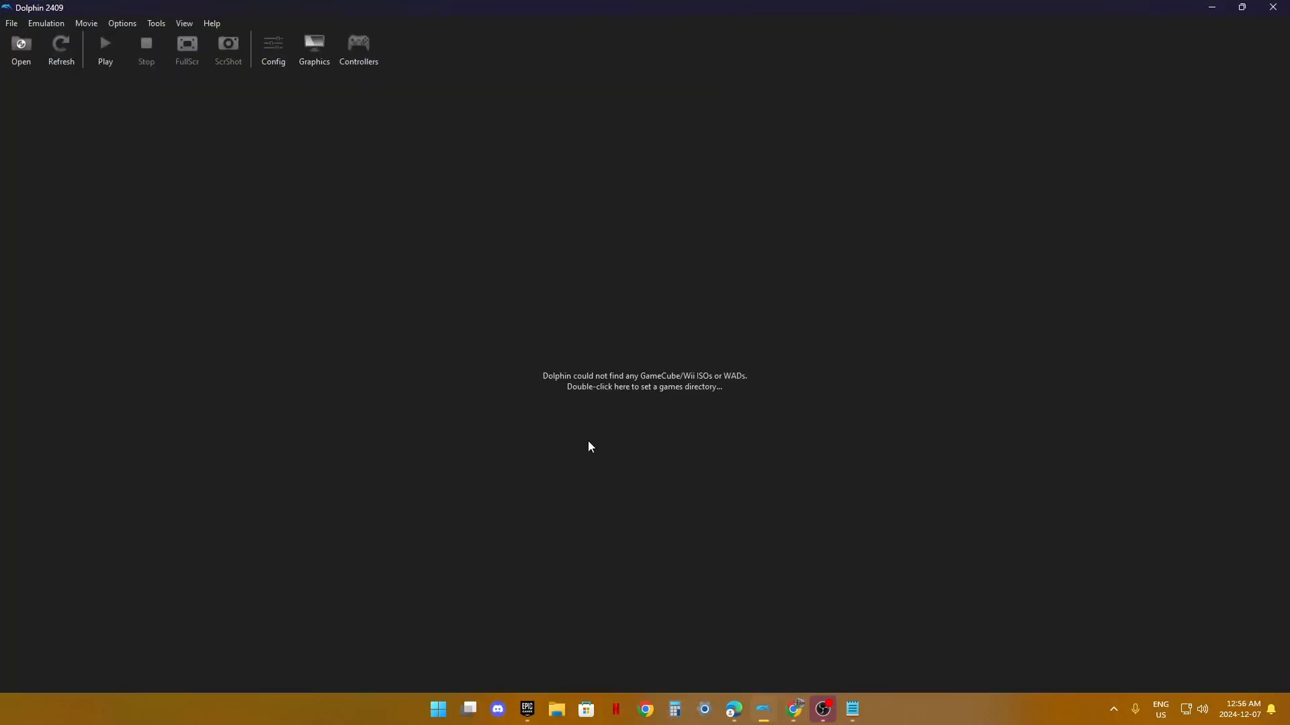
{"action": "left_click", "coordinate": [20, 45]}
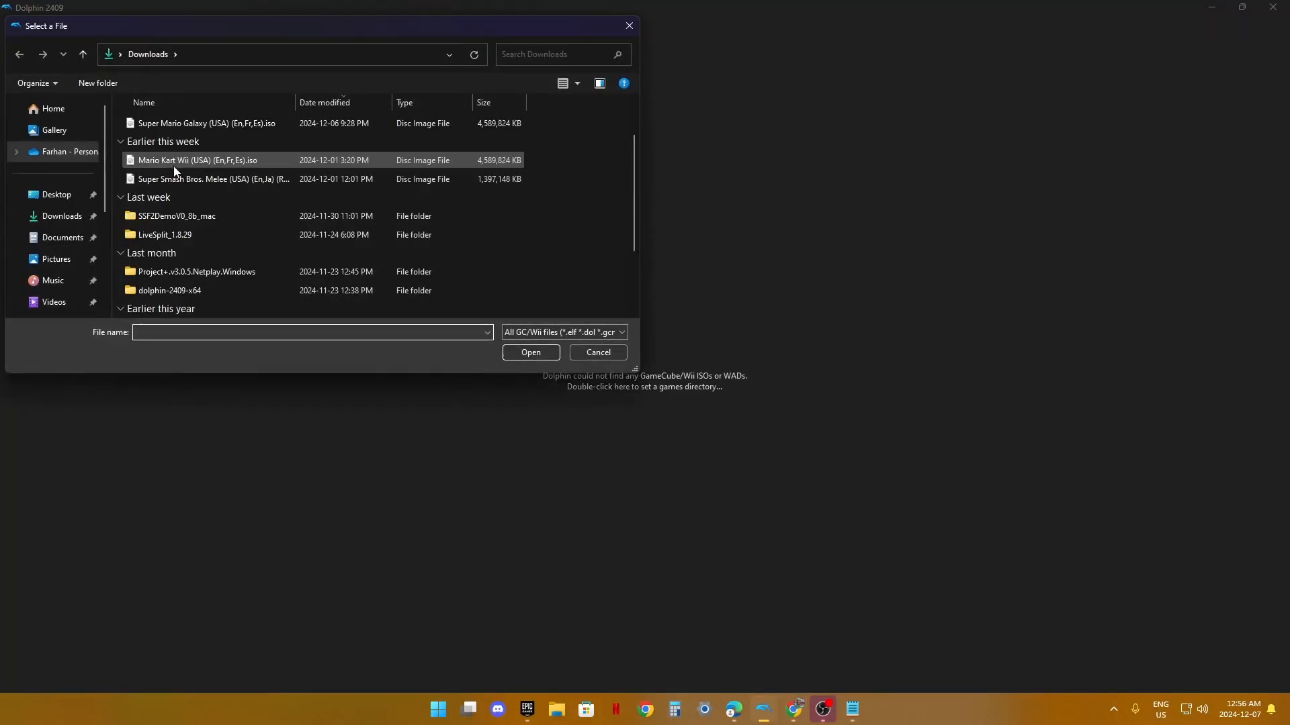
{"action": "scroll", "scroll_direction": "down", "scroll_amount": 3}
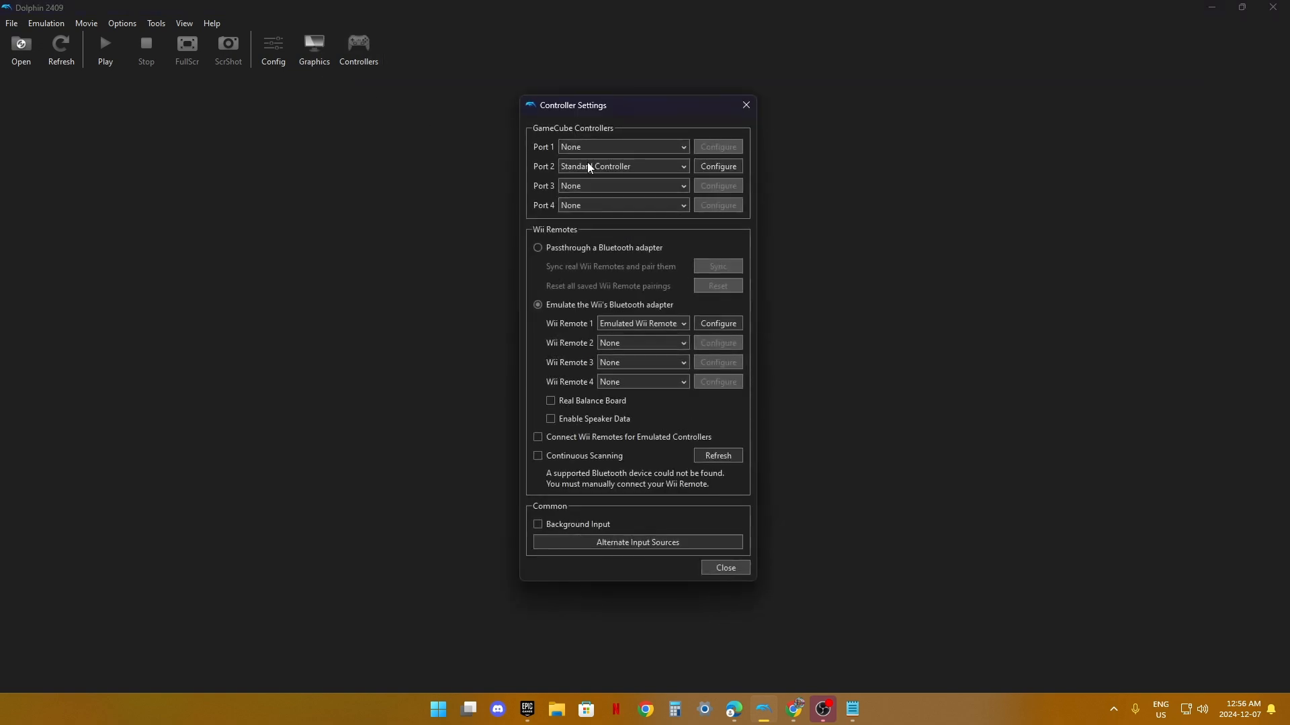
Step: Set GameCube Port 1 to Standard Controller and configure its button mapping
{"action": "left_click", "coordinate": [621, 146]}
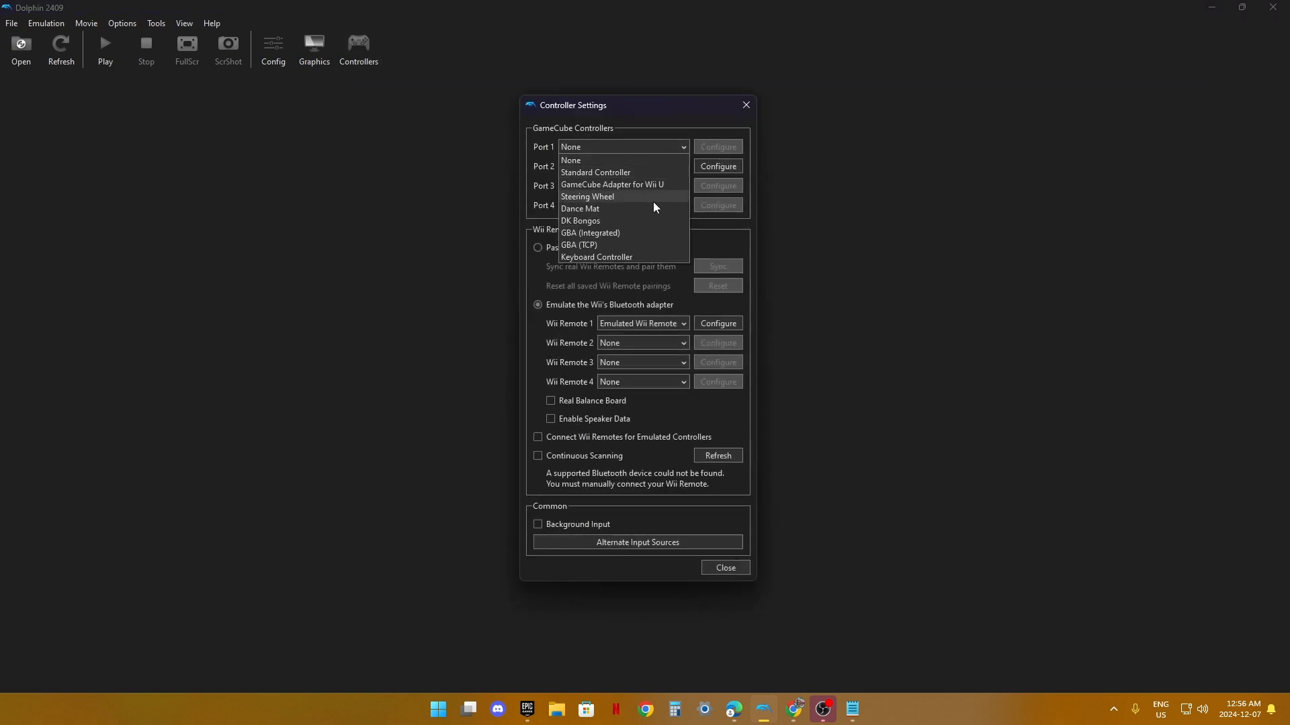
{"action": "left_click", "coordinate": [595, 172]}
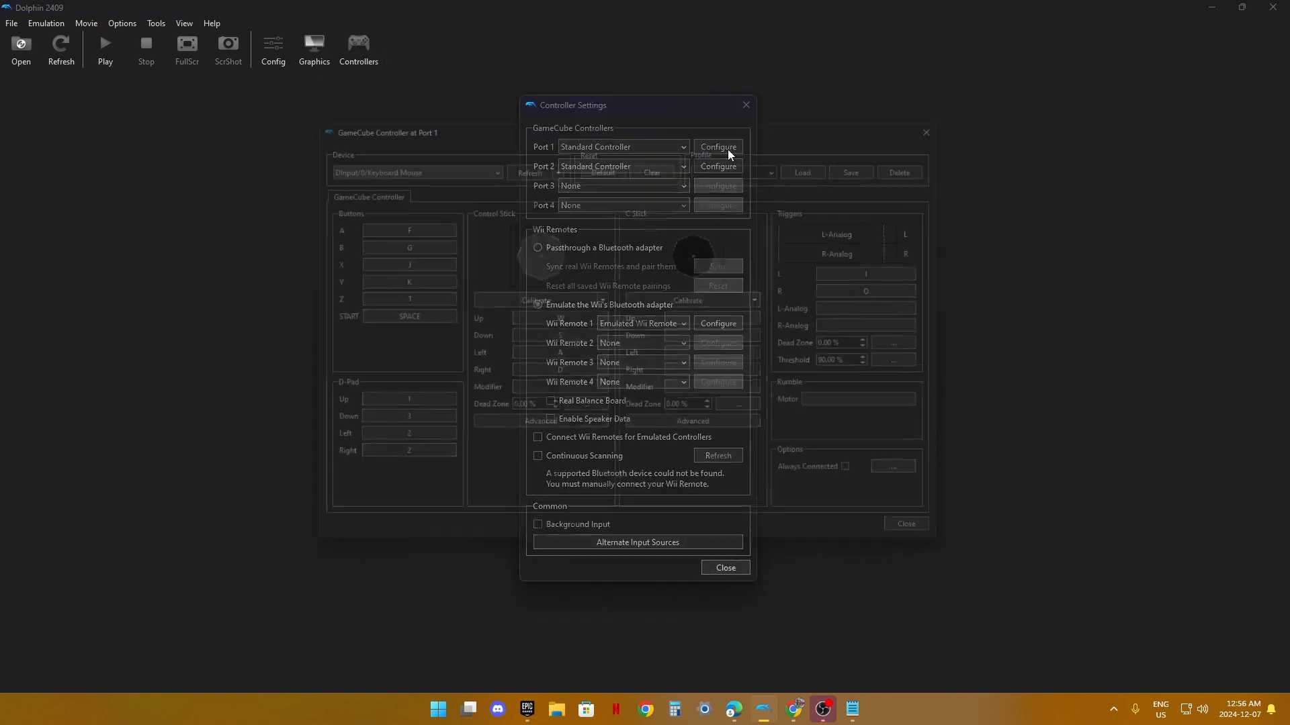
{"action": "left_click", "coordinate": [716, 147]}
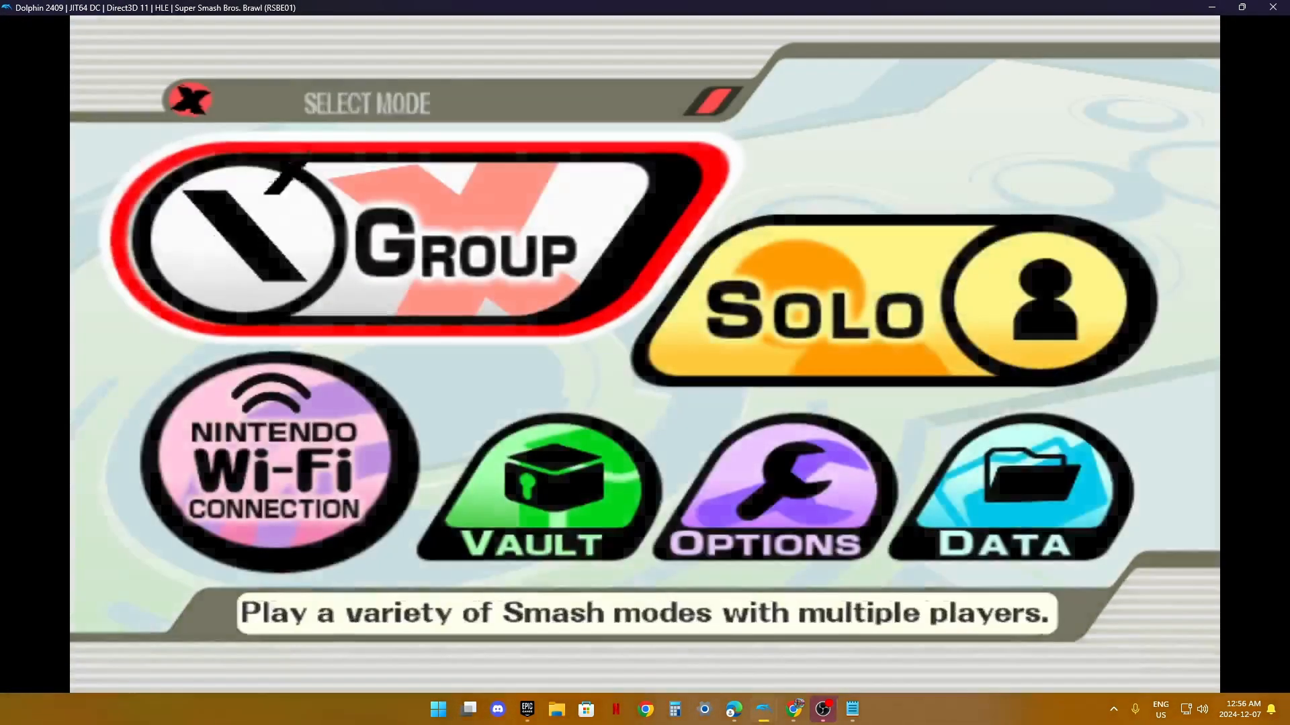
Step: Leave Options, choose Solo, then Training to reach stage selection
{"action": "left_click", "coordinate": [774, 489]}
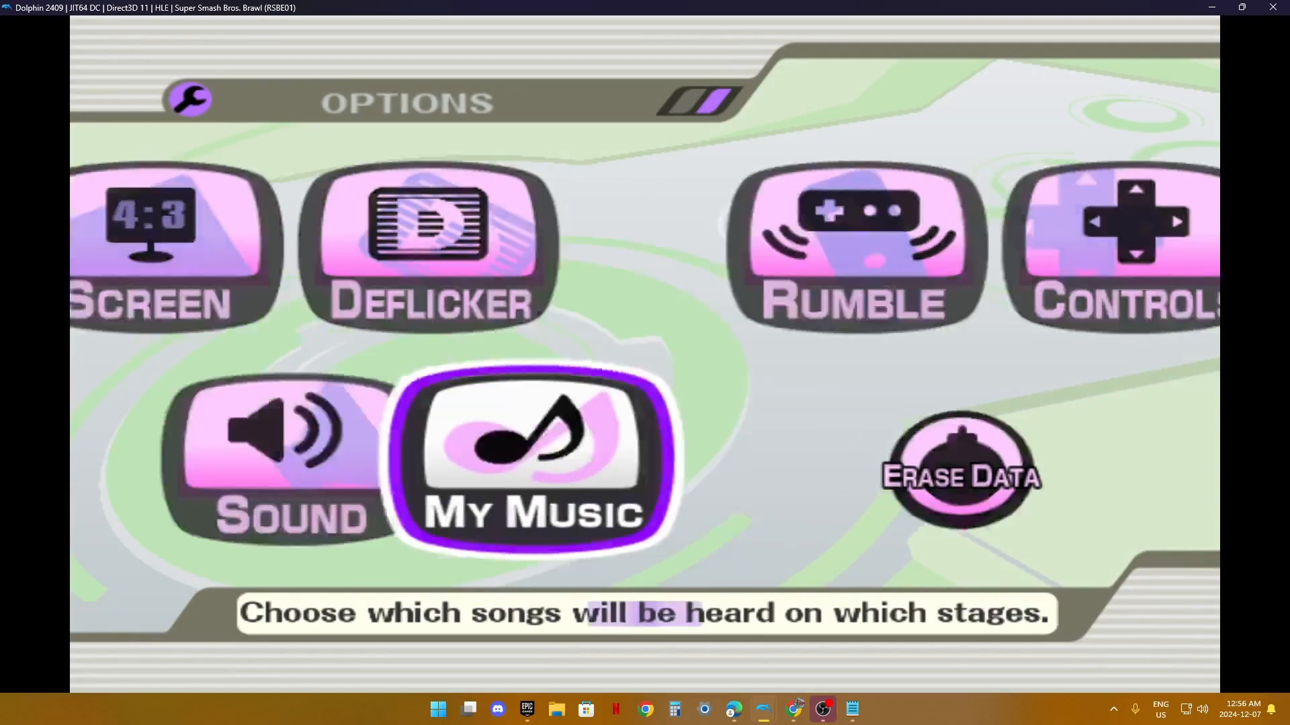
{"action": "left_click", "coordinate": [277, 461]}
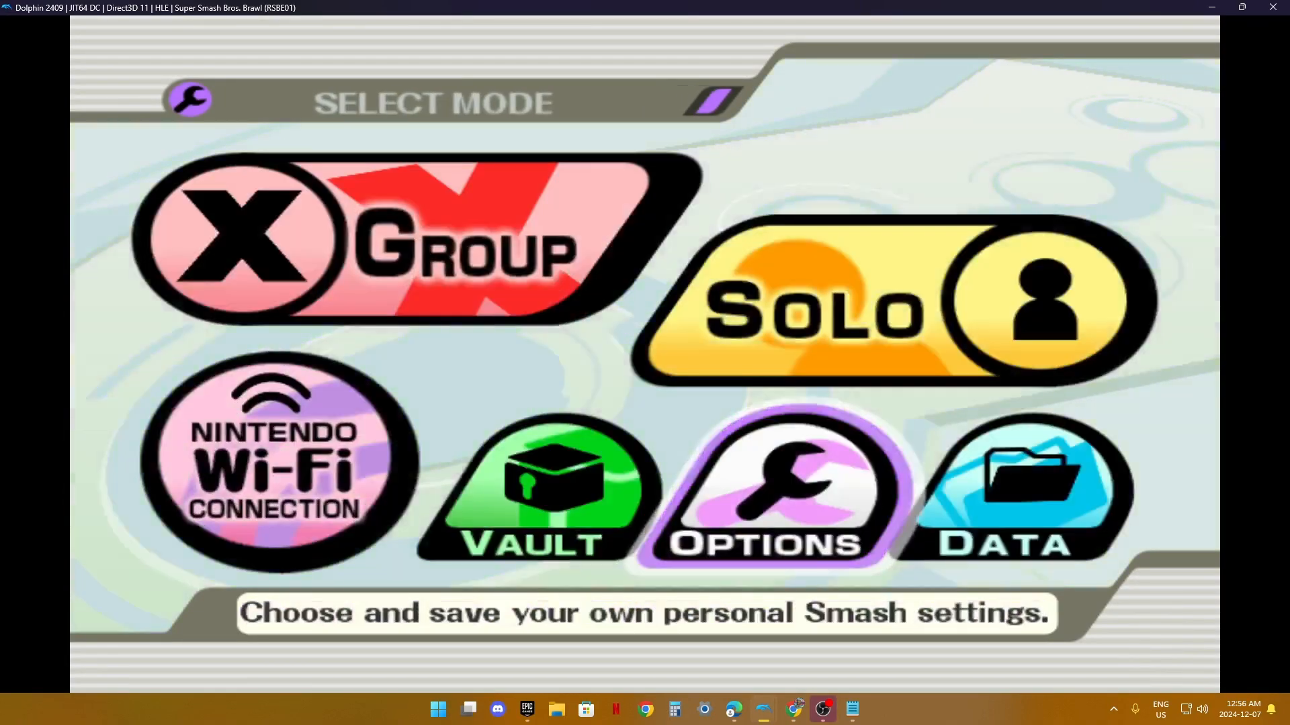
{"action": "left_click", "coordinate": [875, 299]}
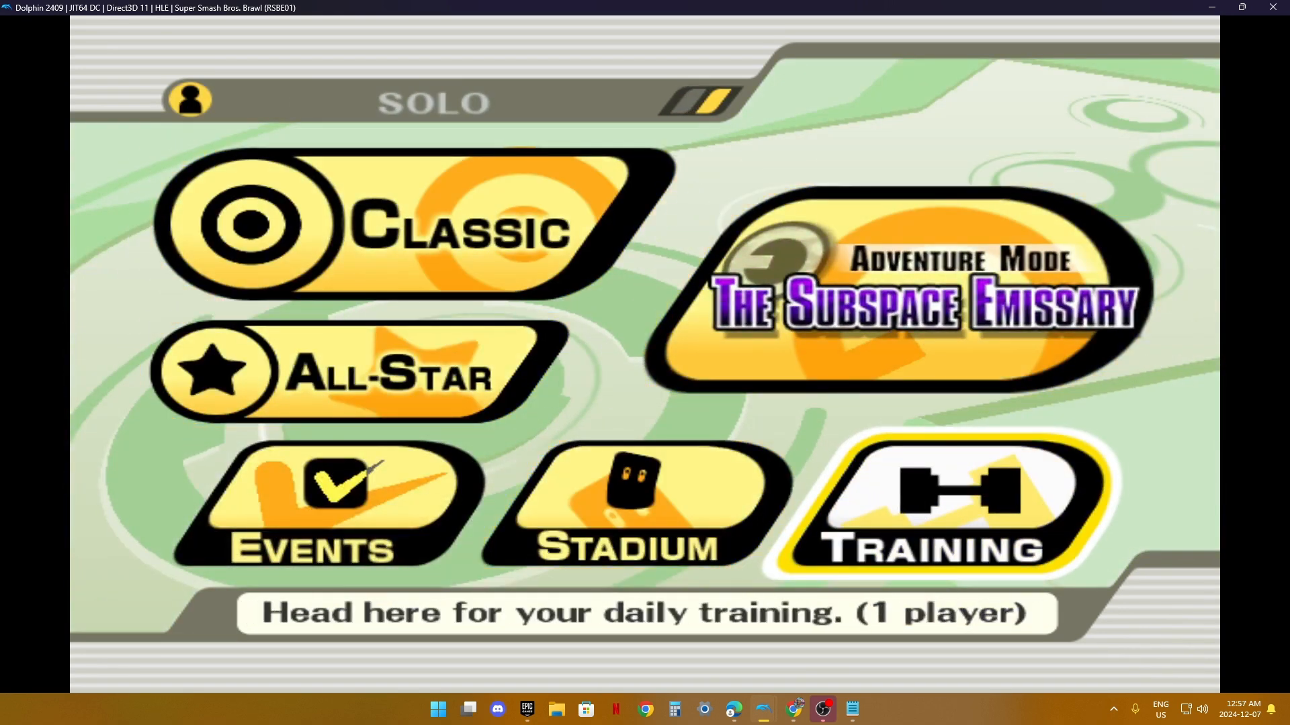
{"action": "left_click", "coordinate": [951, 504]}
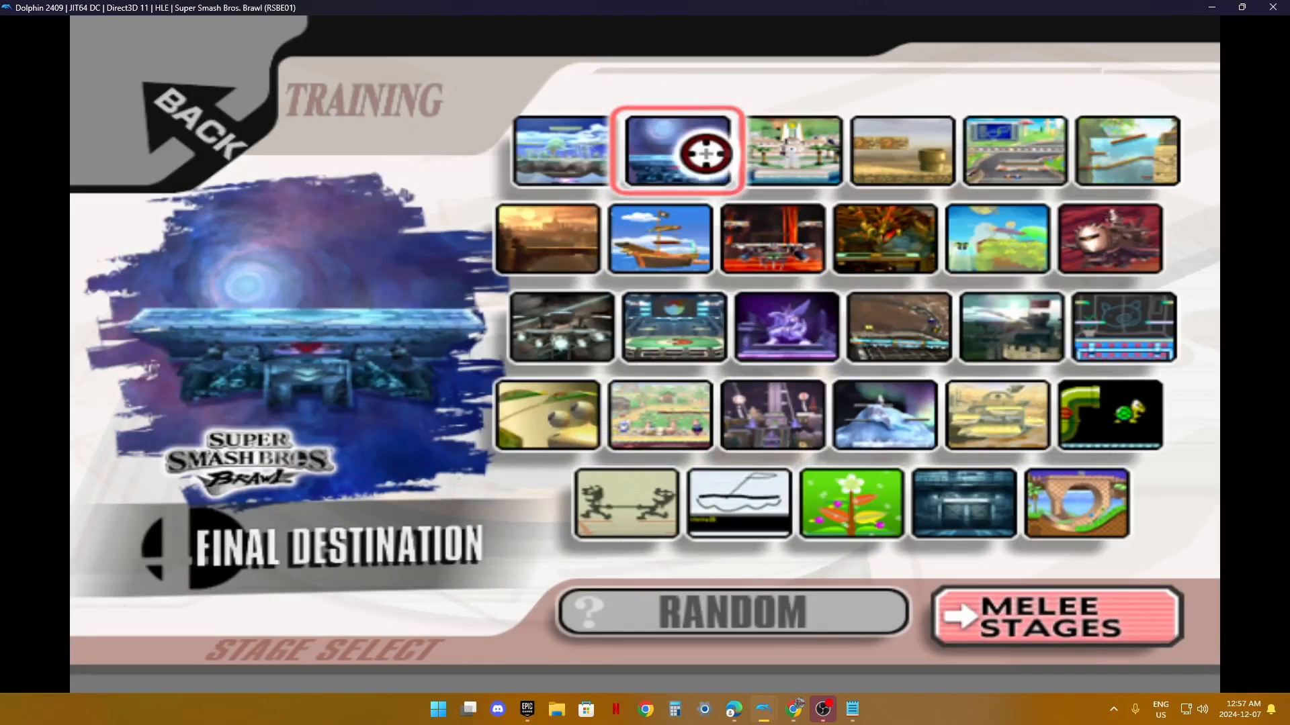
Step: Select Final Destination and resume the Sonic versus Olimar training match
{"action": "left_click", "coordinate": [677, 150]}
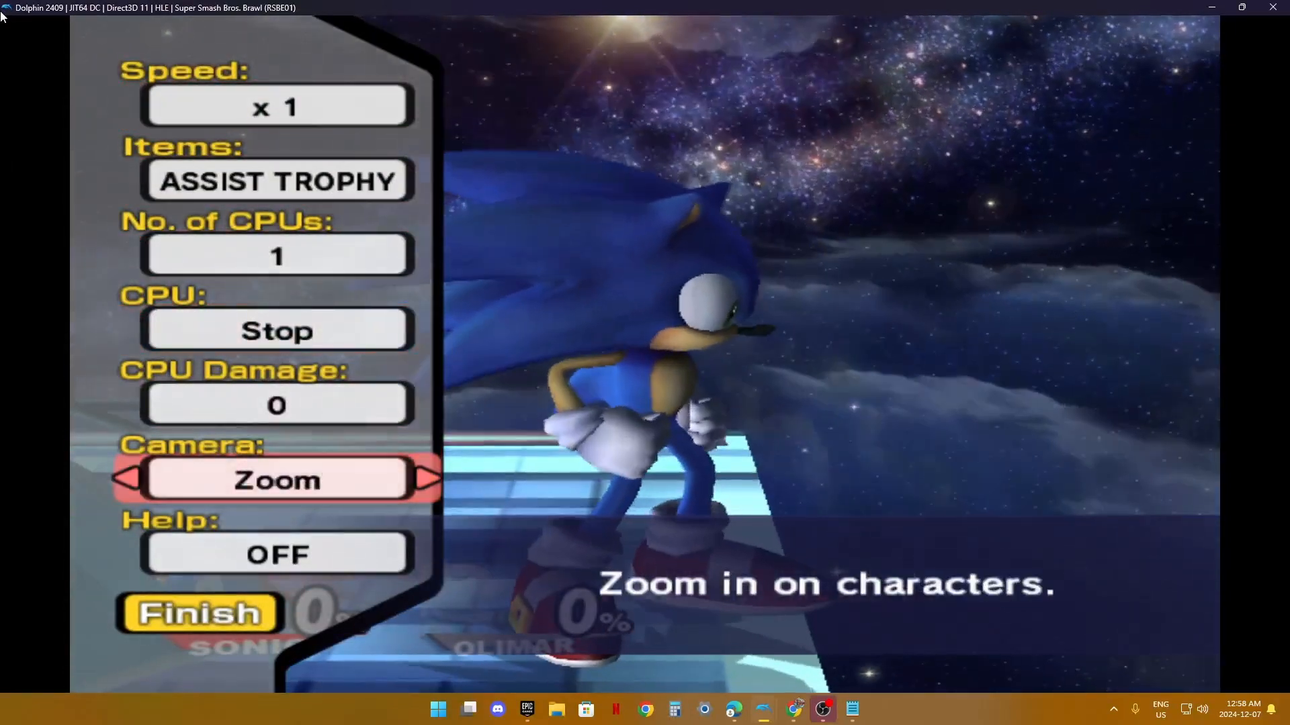
{"action": "left_click", "coordinate": [197, 612]}
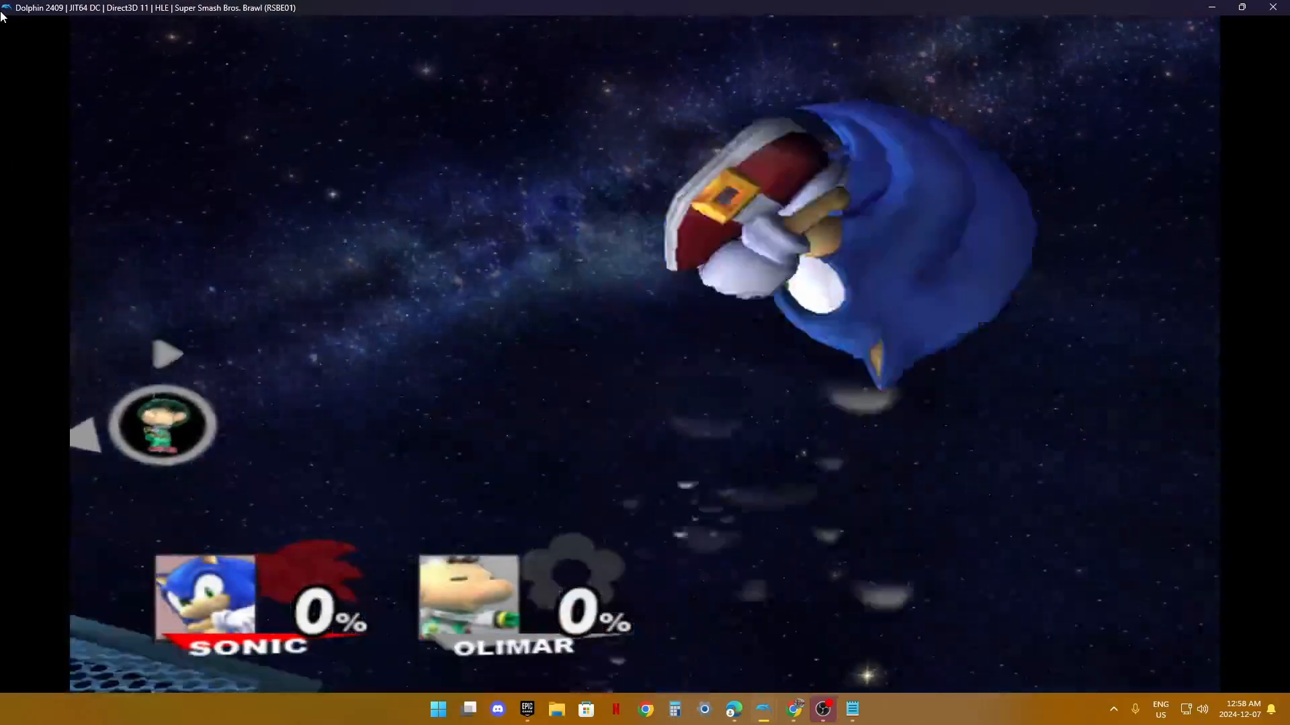